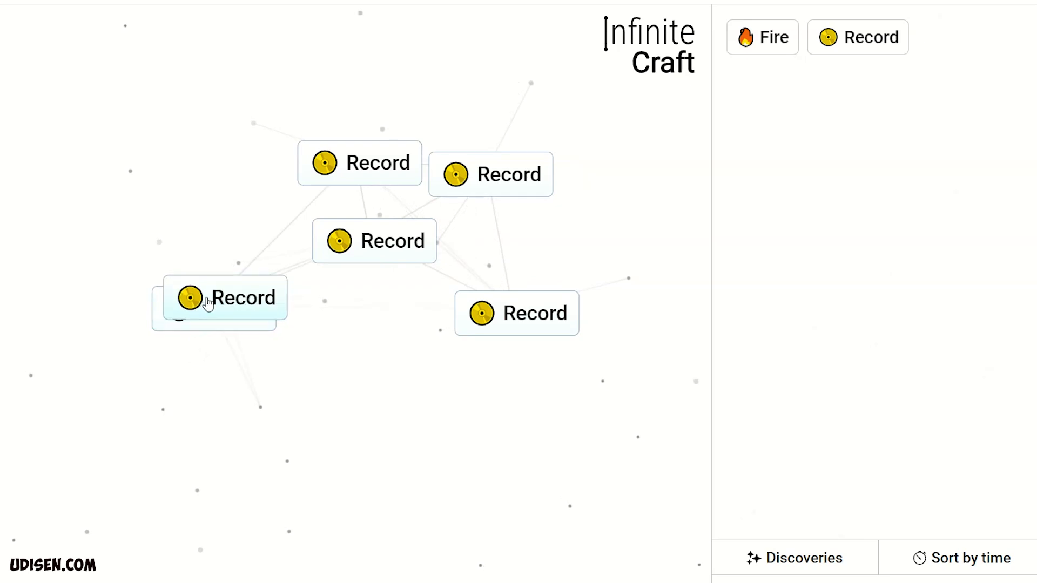
- Combine Wind with Earth to make Dust, then chain merges toward Sand and Glass
drag(205, 298, 404, 91)
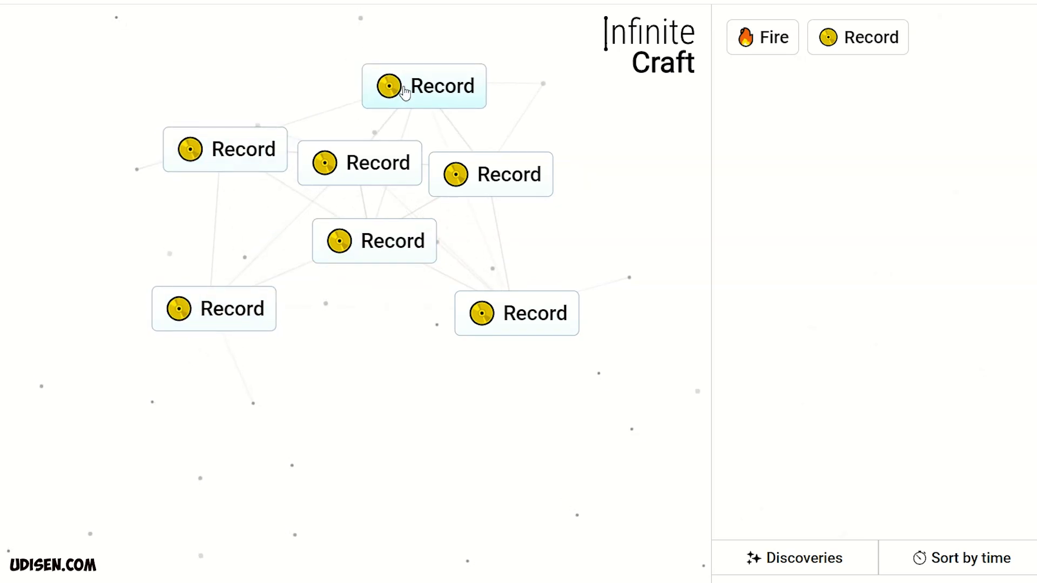
mouse_move(374, 312)
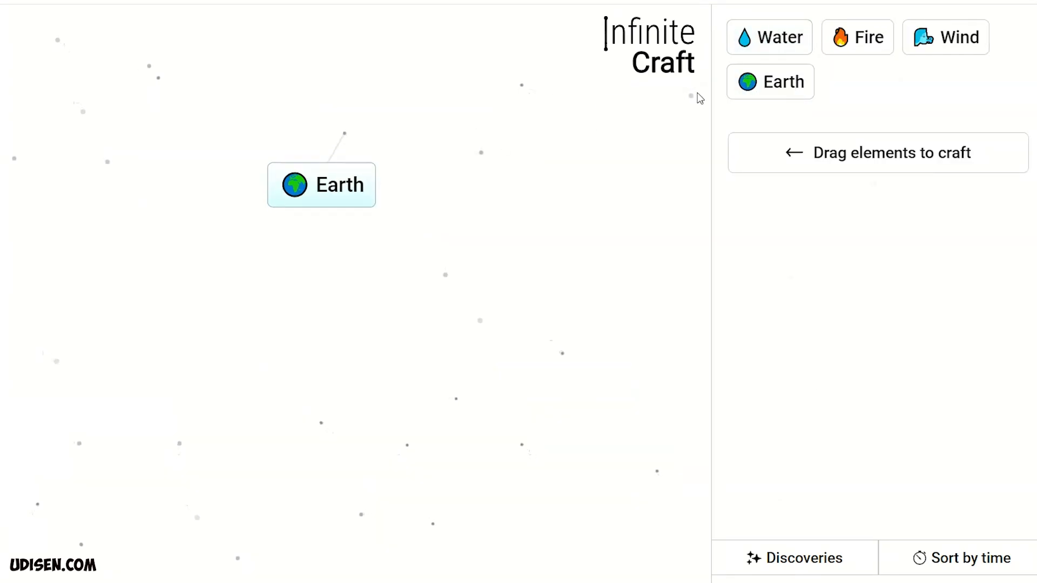
drag(945, 37, 430, 186)
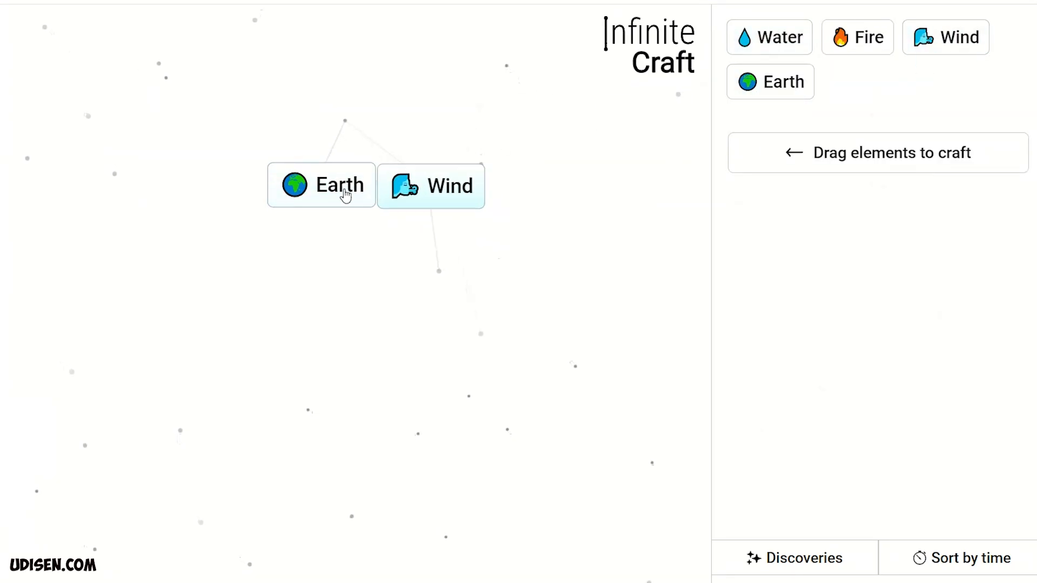
drag(320, 186, 431, 186)
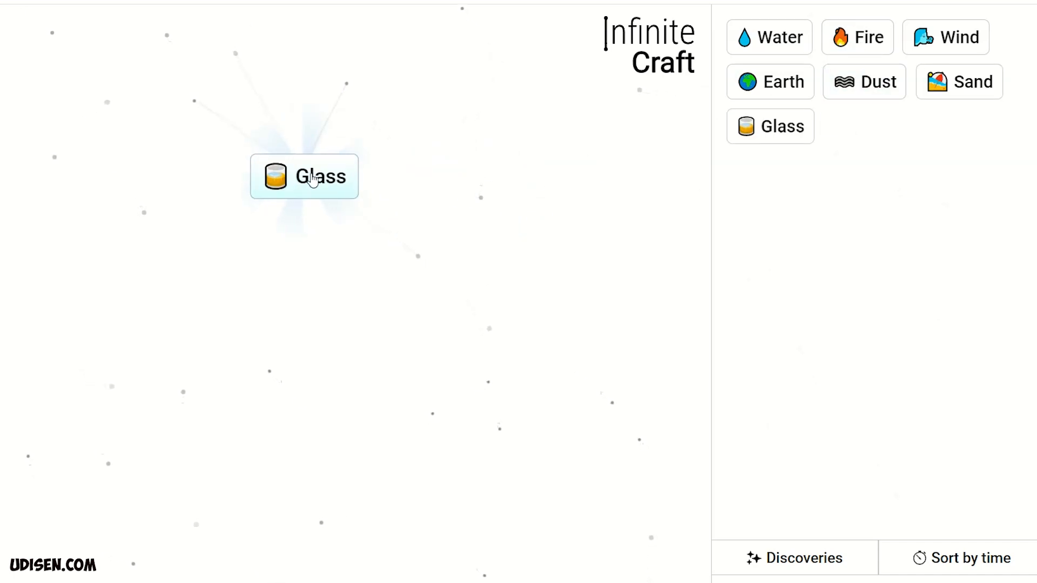
- Add Fire to Glass for Lens and to Lens for Magnifying Glass, then merge two into Telescope
drag(857, 37, 486, 191)
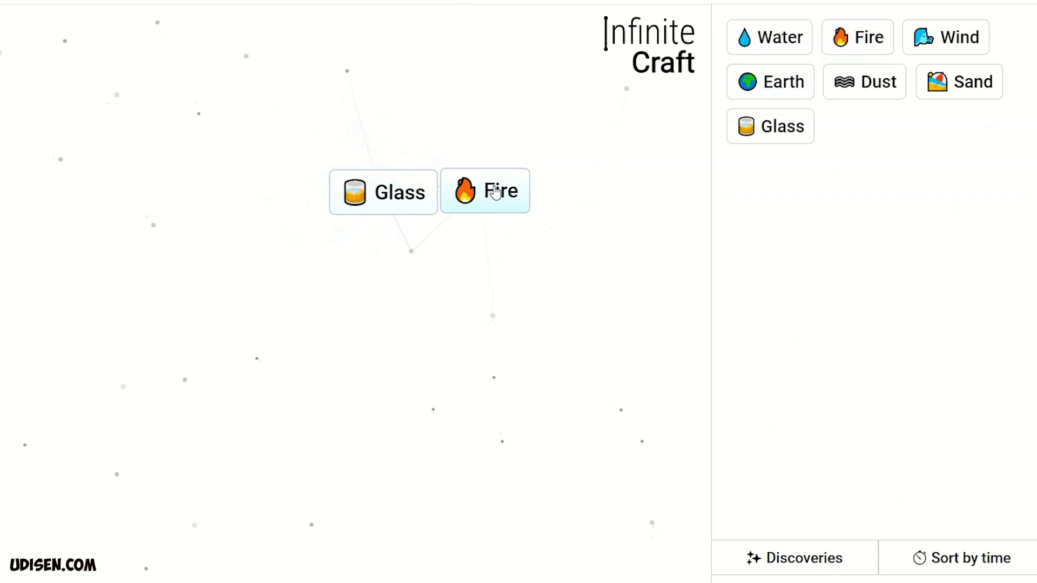
drag(485, 191, 383, 192)
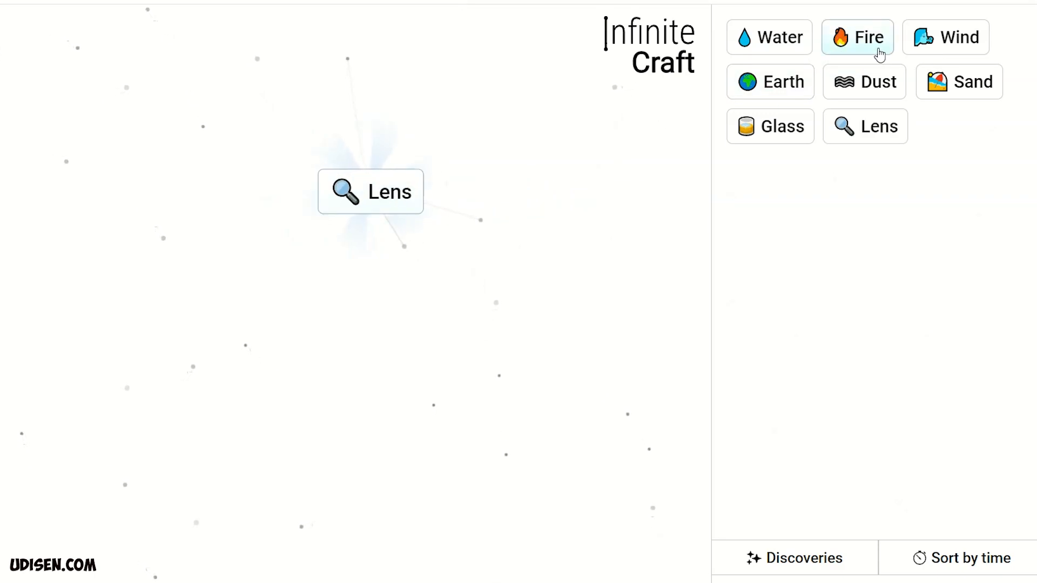
drag(857, 37, 476, 192)
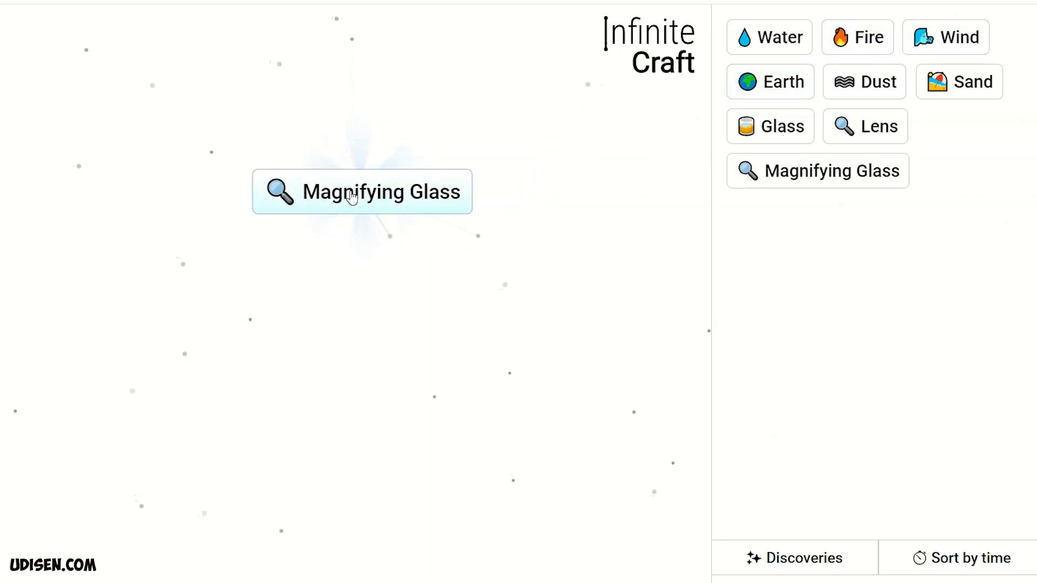
drag(817, 171, 363, 263)
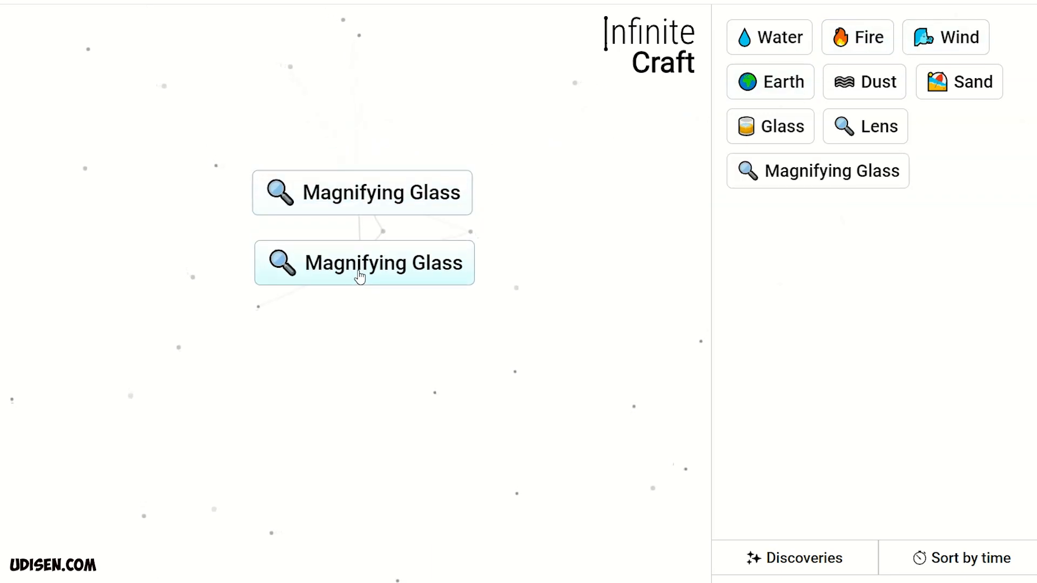
drag(364, 262, 361, 193)
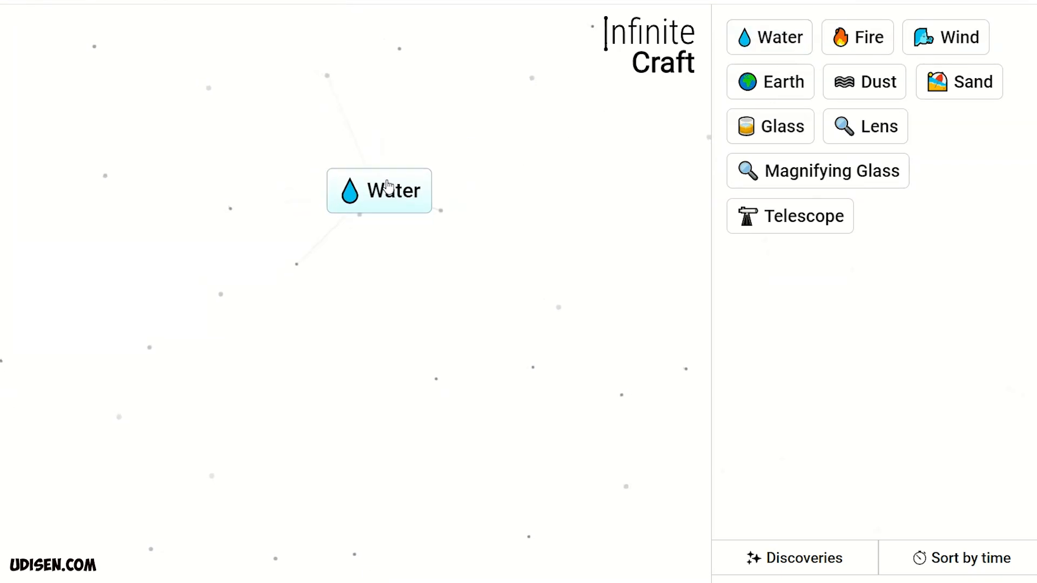
- Combine Fire with Water to make Steam, then Water with Steam to make Cloud
drag(857, 37, 517, 182)
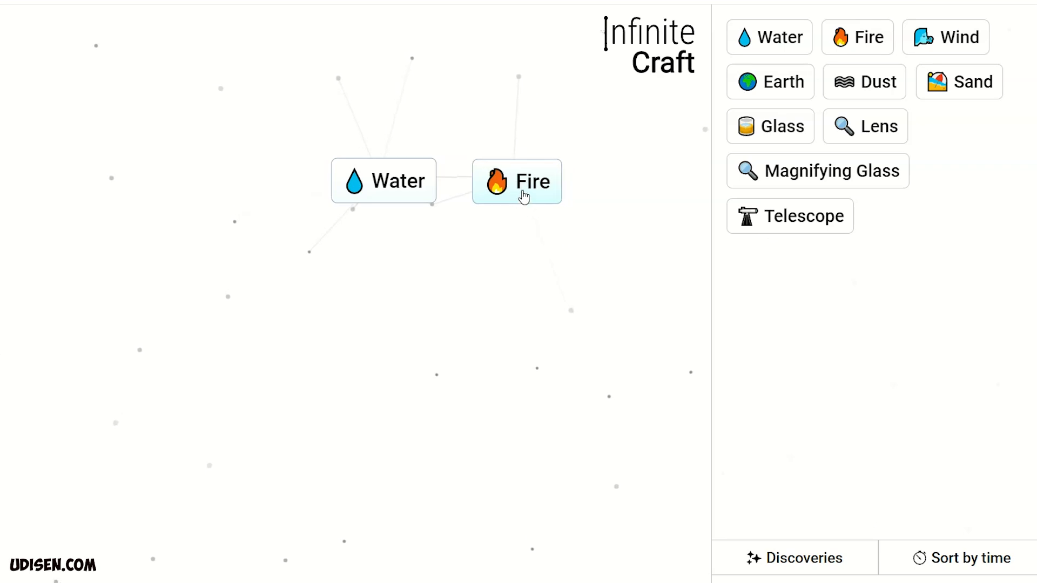
drag(384, 181, 516, 181)
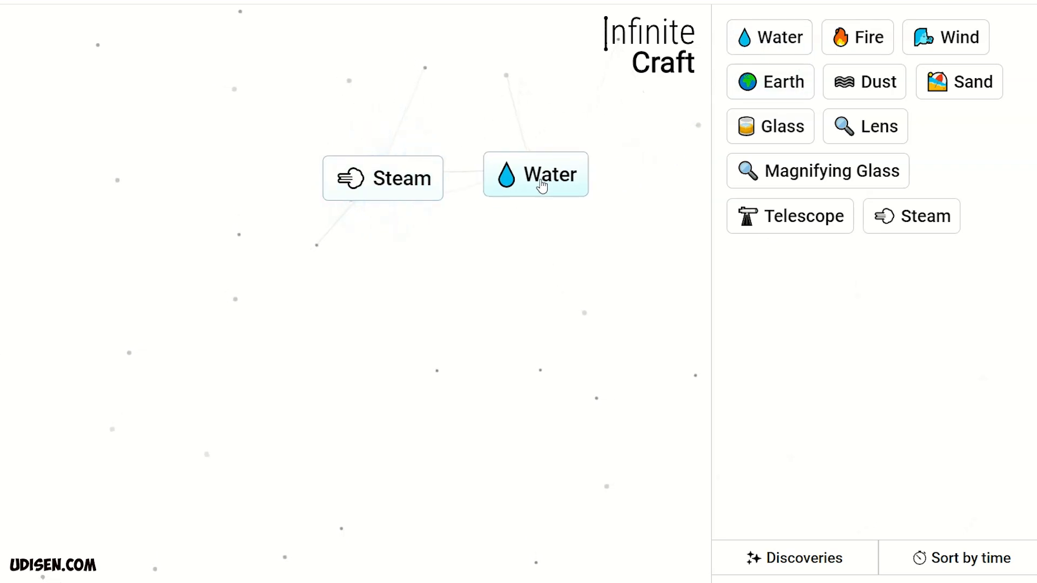
drag(536, 174, 382, 177)
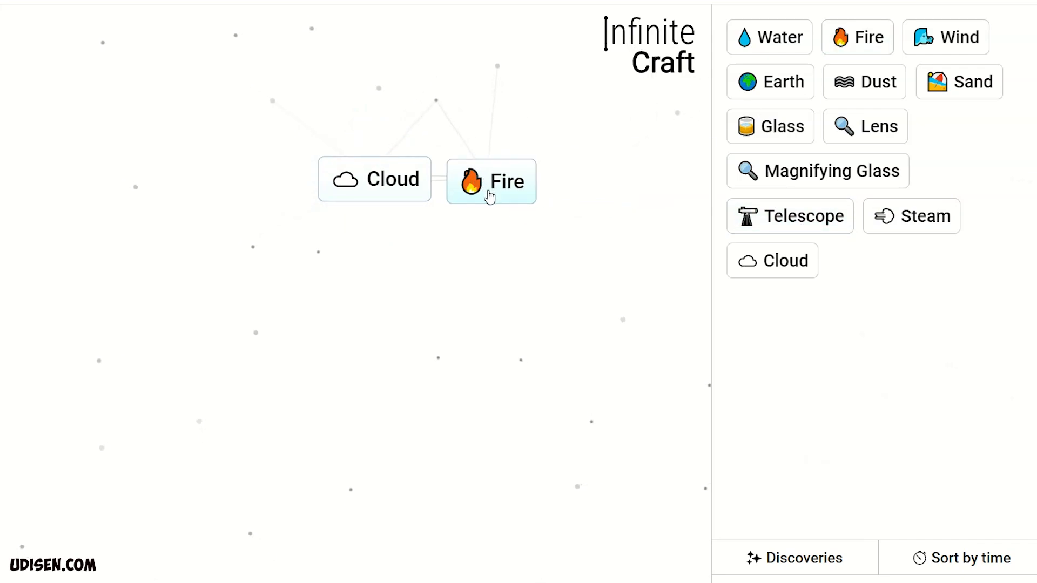
- Make Lightning from Fire and Cloud, then Radio from Telescope and Lightning
drag(490, 181, 375, 178)
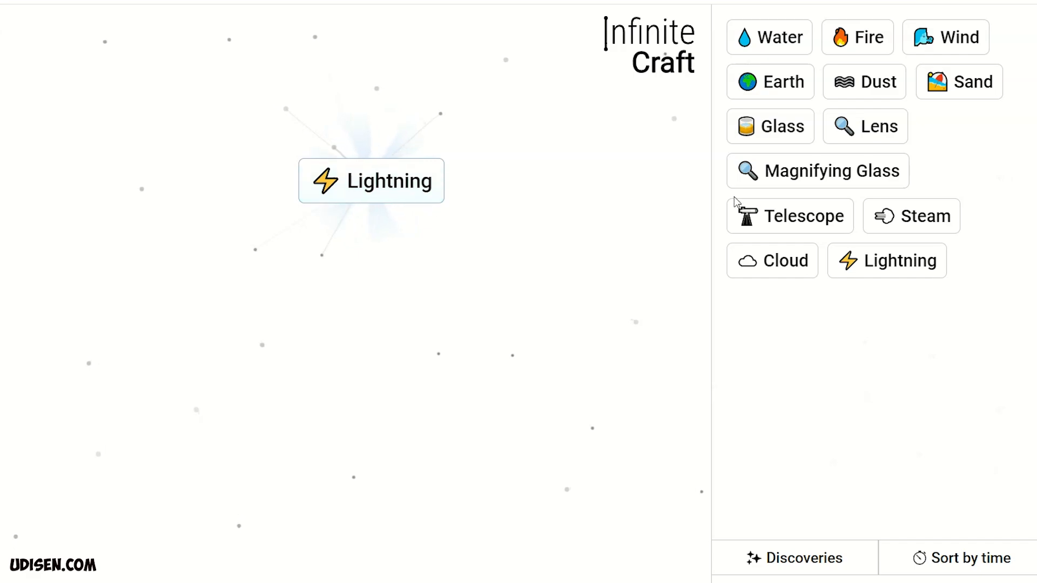
drag(789, 216, 364, 238)
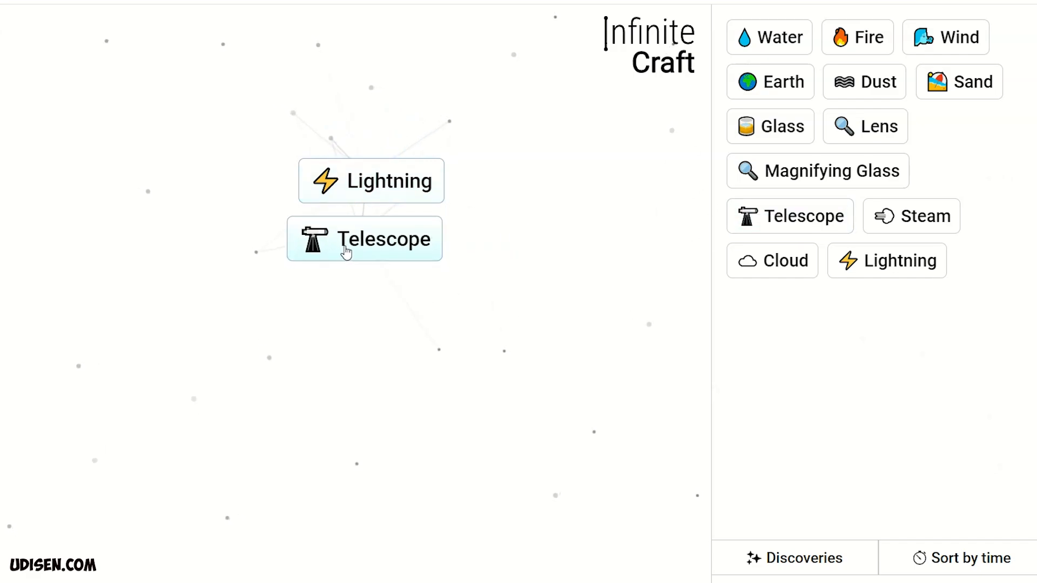
drag(364, 239, 371, 180)
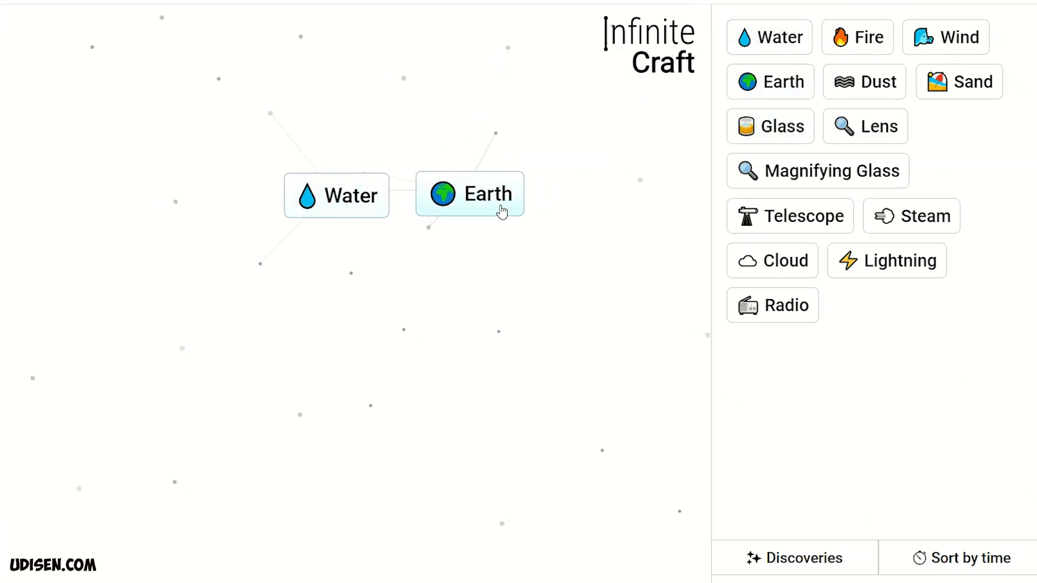
- Make Plant from Earth and Water, Pollen from Dust and Plant, Honey from Glass and Pollen
drag(469, 194, 336, 195)
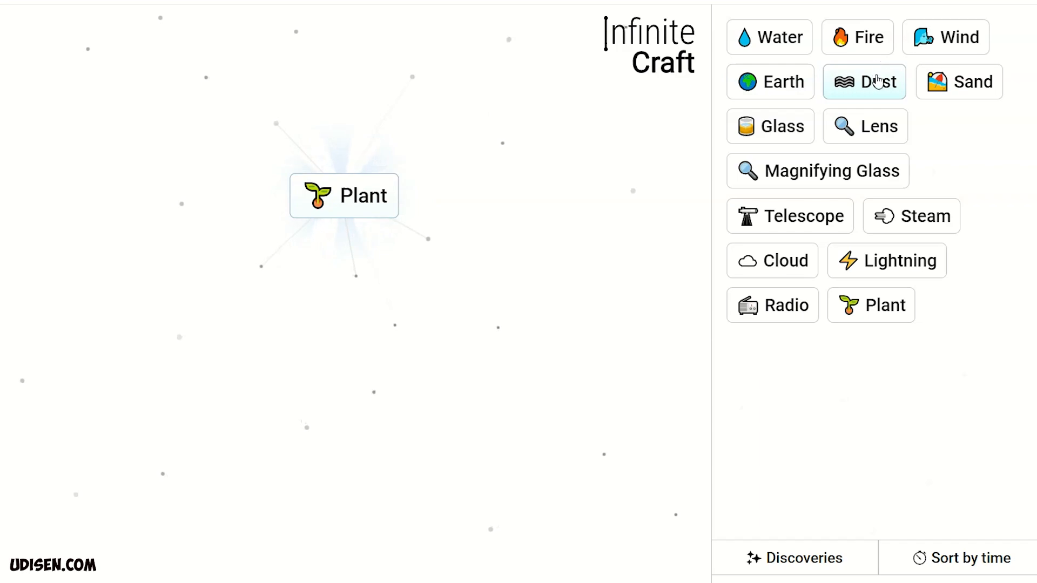
drag(863, 82, 462, 200)
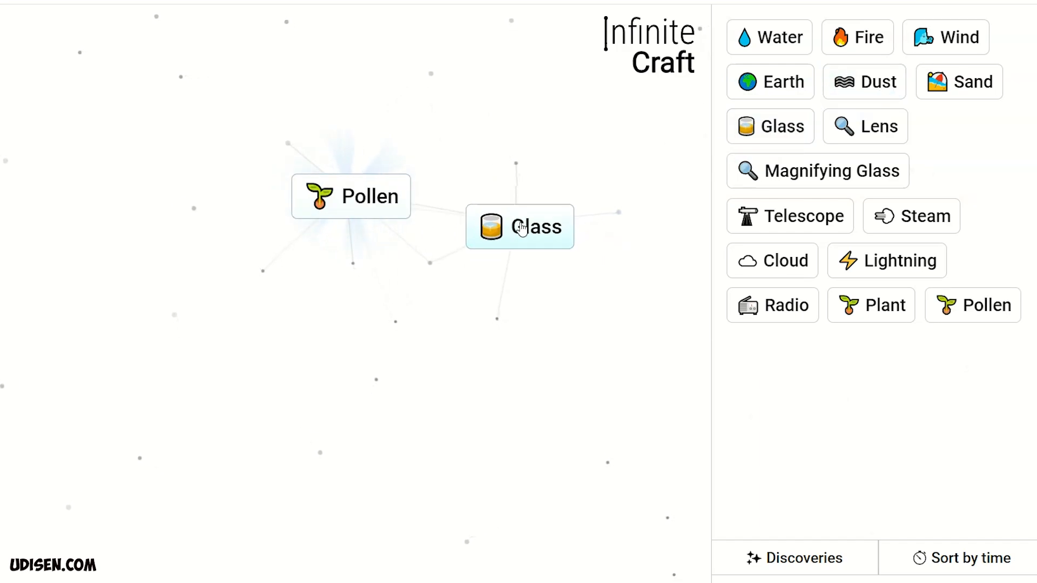
drag(519, 226, 351, 196)
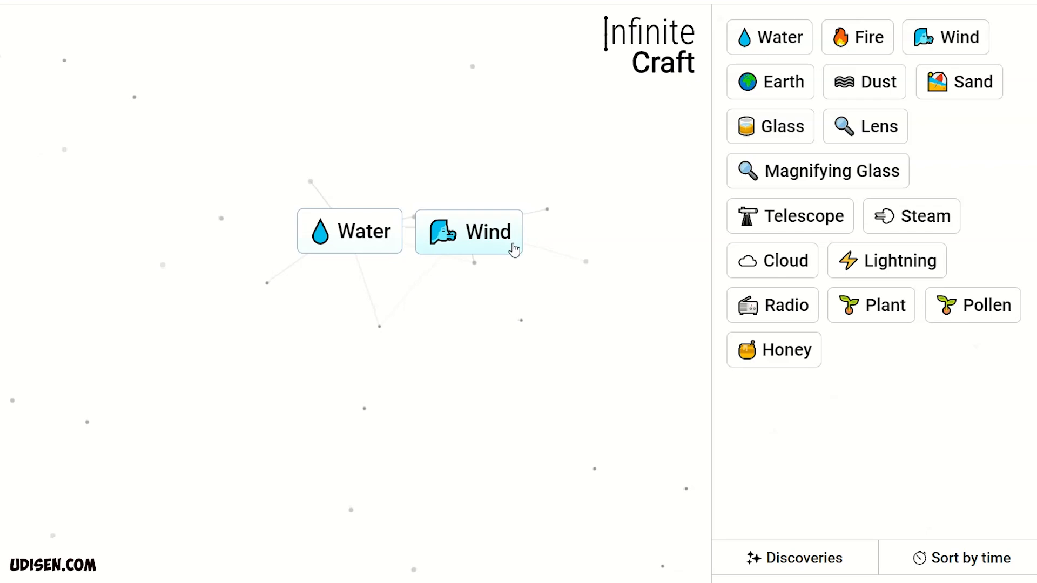
- Make Wave from Wind and Water, then Surfer from Lightning and Wave
drag(469, 231, 349, 232)
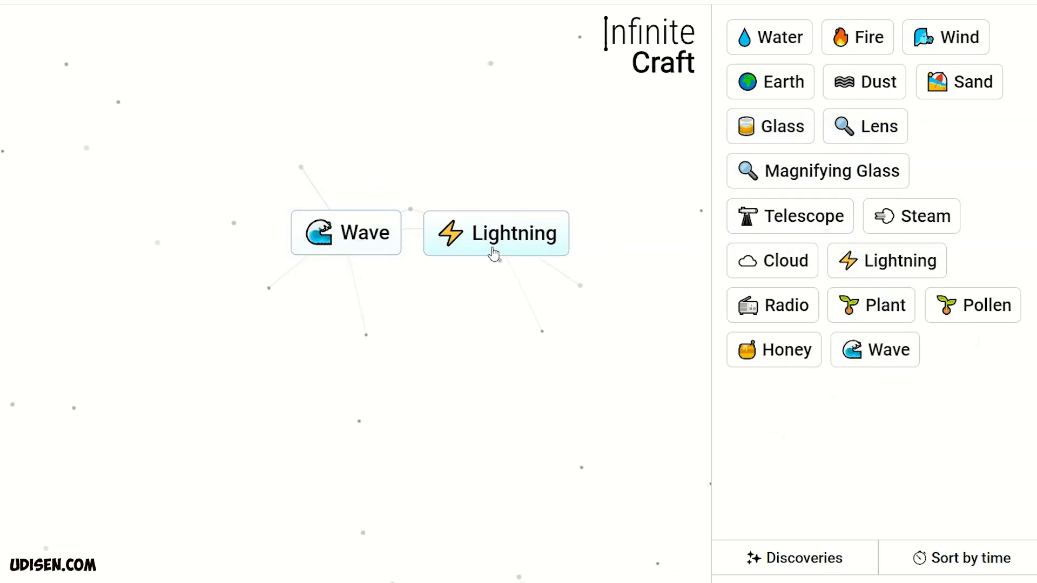
drag(496, 233, 345, 232)
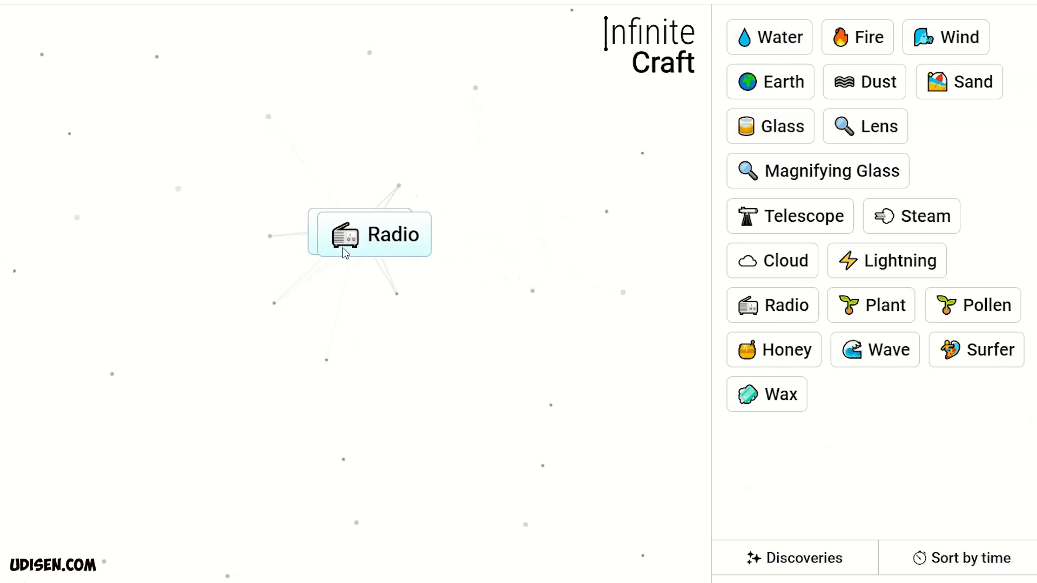
- Drop Radio on Wax to get Record, then combine Record with Glass to make Vinyl
click(368, 234)
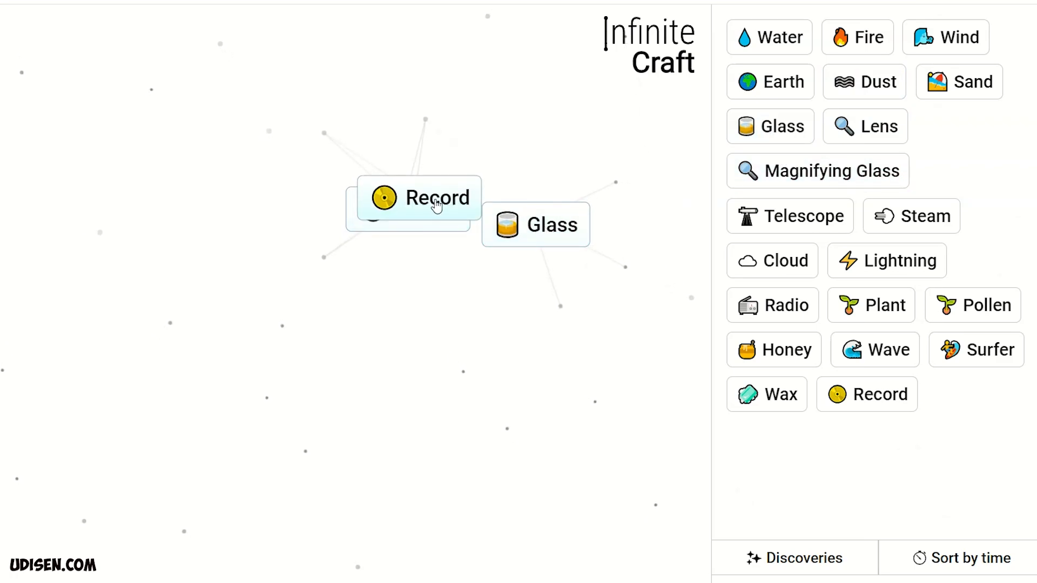
drag(438, 198, 536, 225)
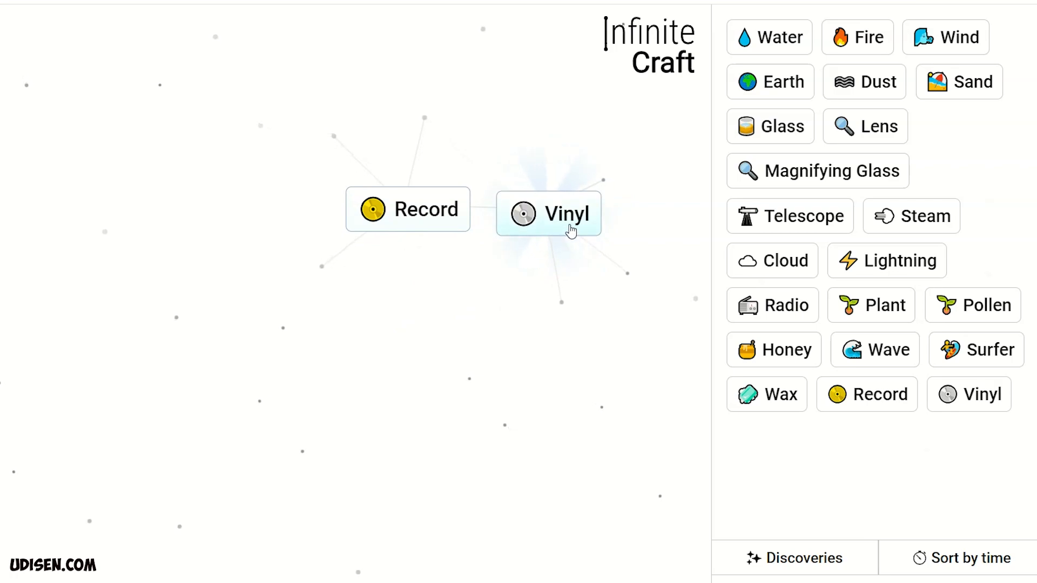